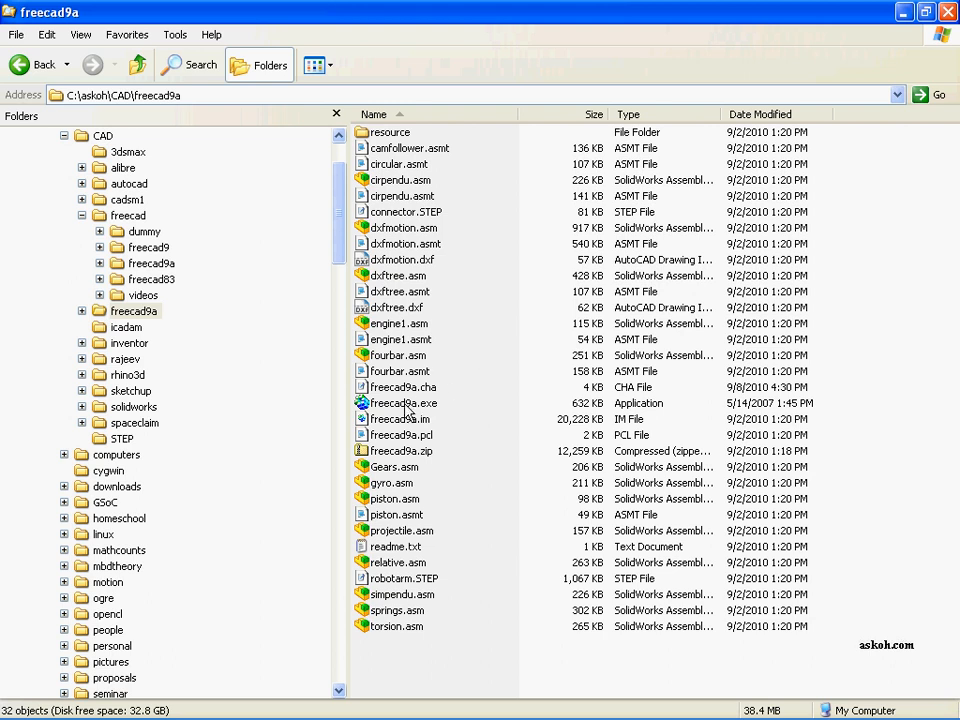
Step: Launch freeCAD from freecad9a.exe in the freecad9a folder
click(403, 402)
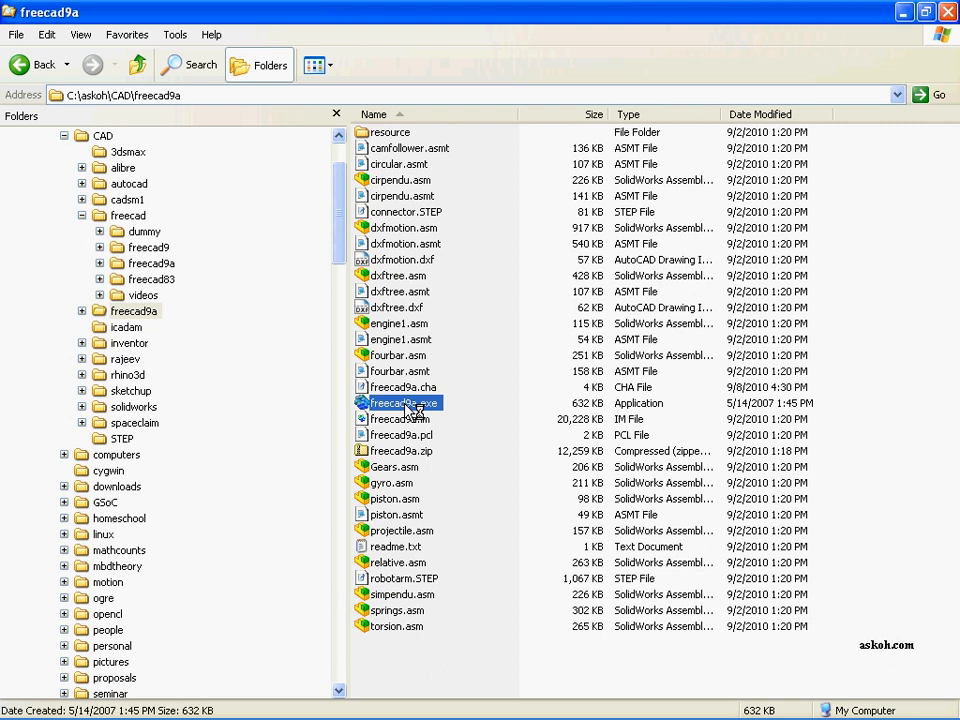
double_click(400, 403)
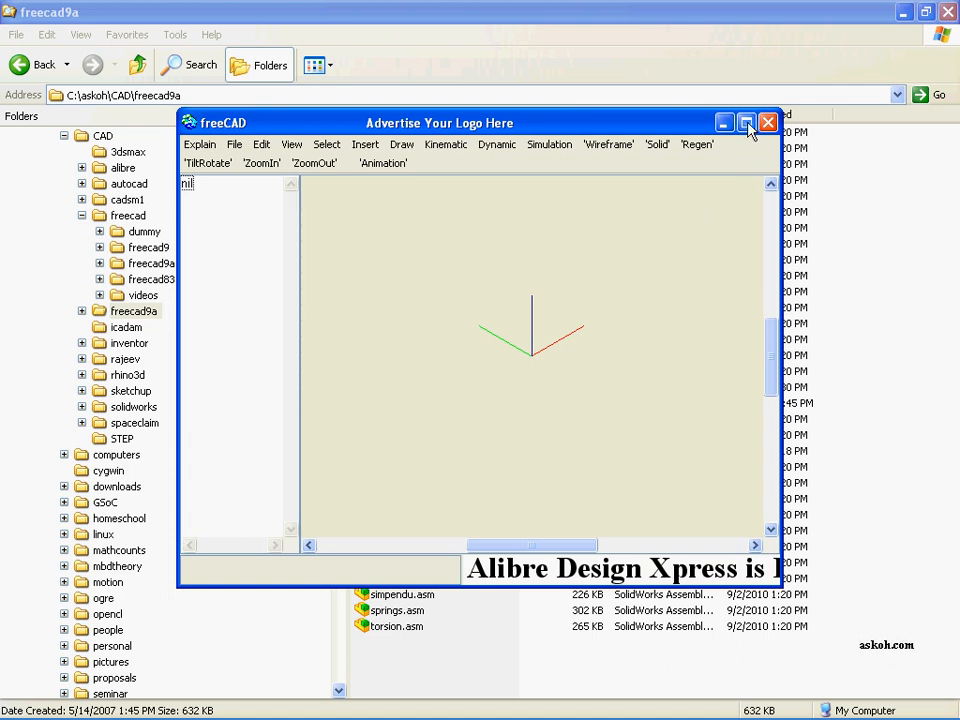
Step: Maximize the freeCAD window and create a new assembly named Assembly1
click(746, 122)
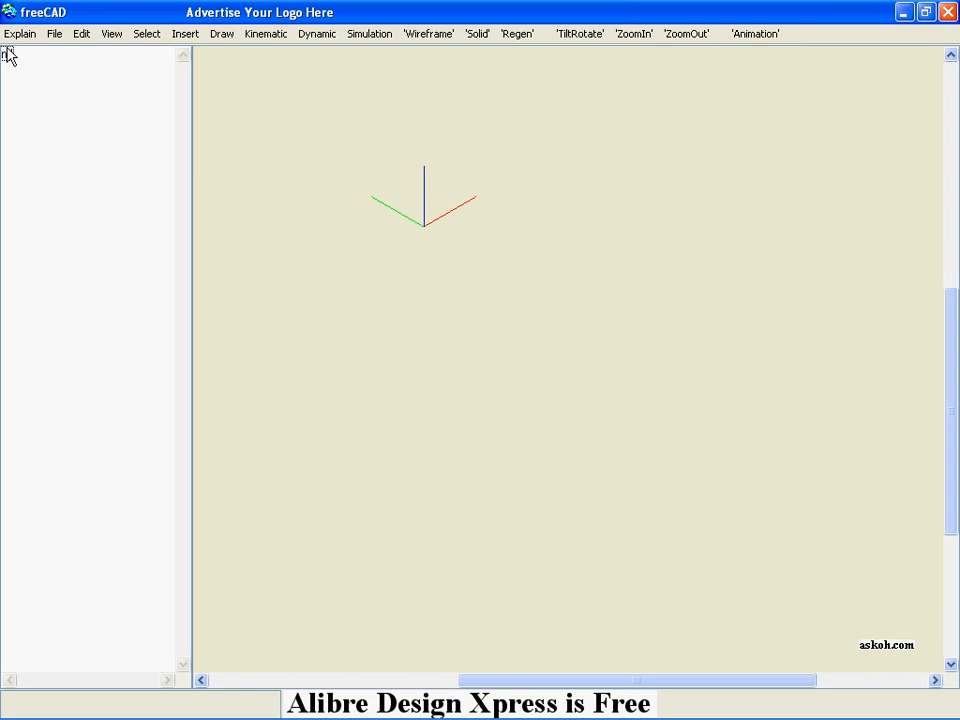
click(54, 33)
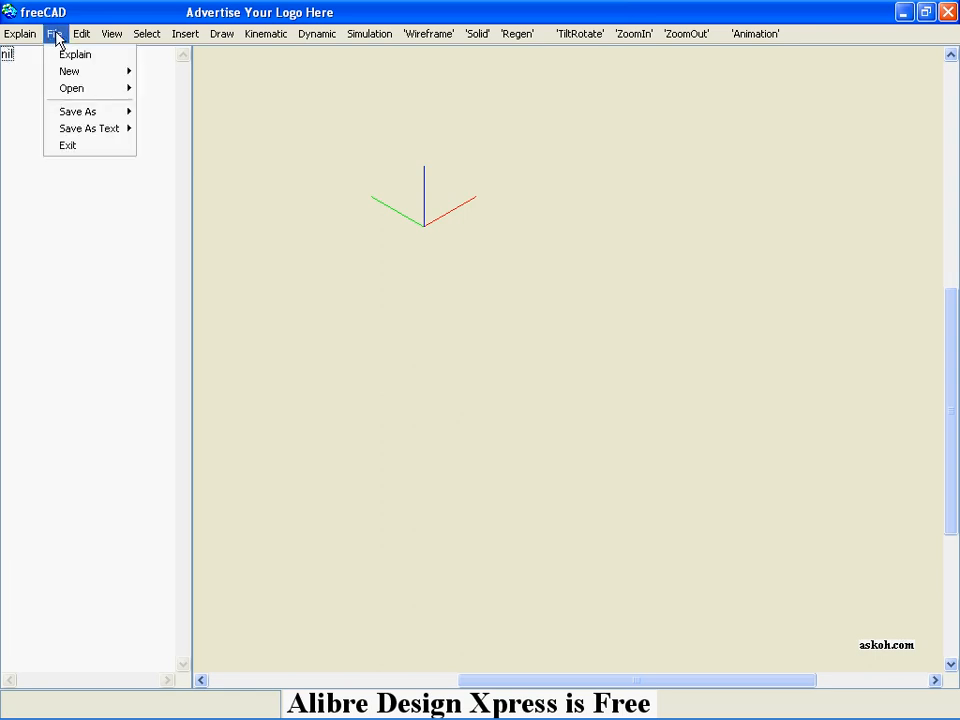
mouse_move(69, 71)
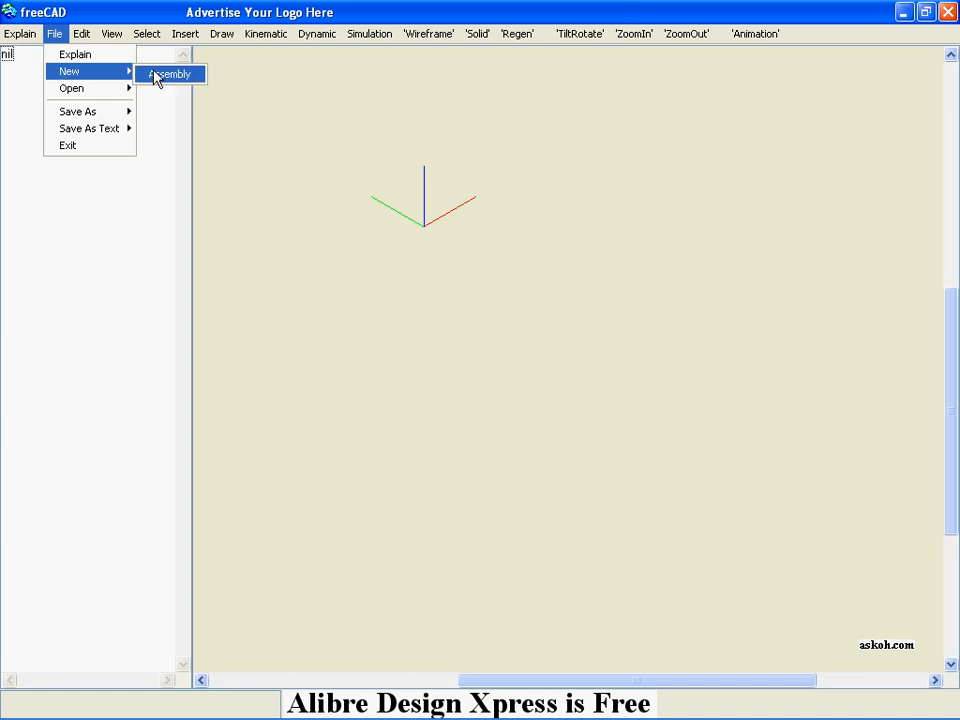
mouse_move(71, 88)
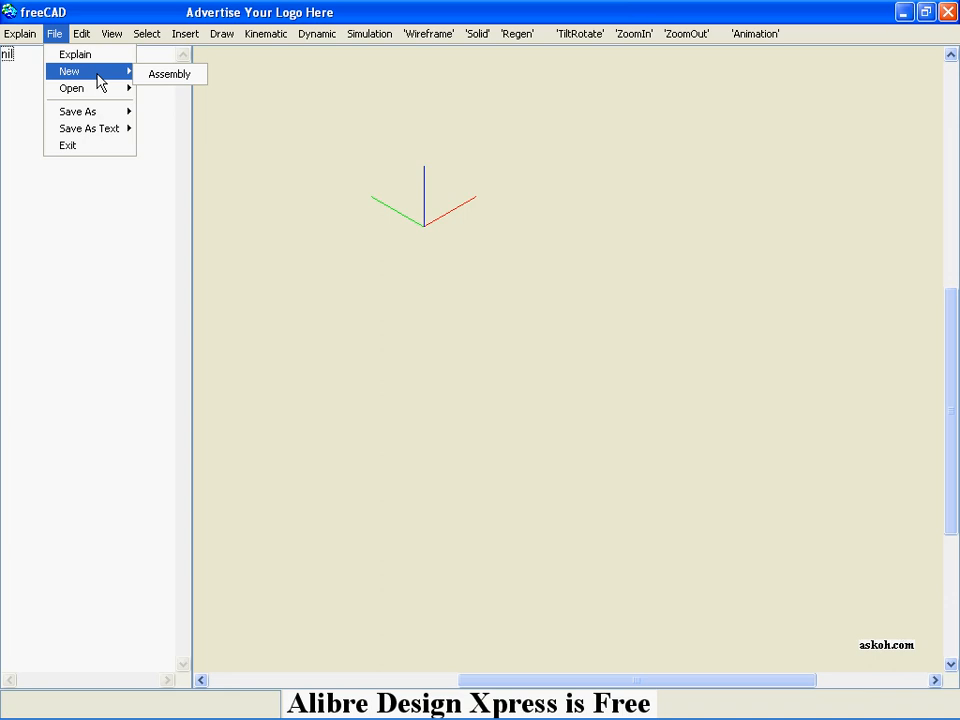
click(169, 74)
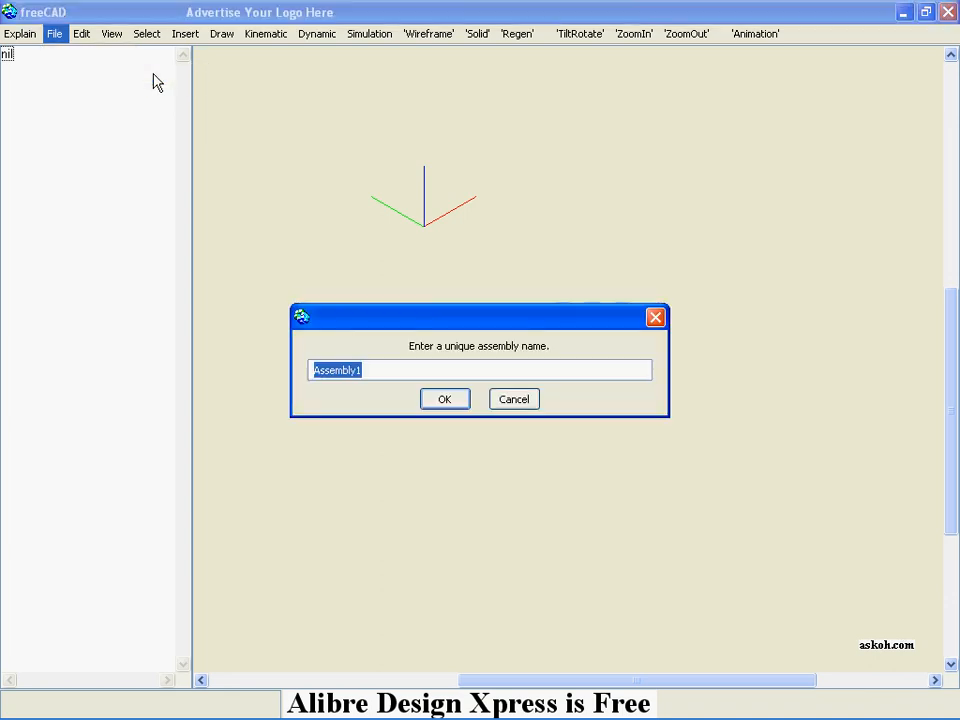
click(444, 399)
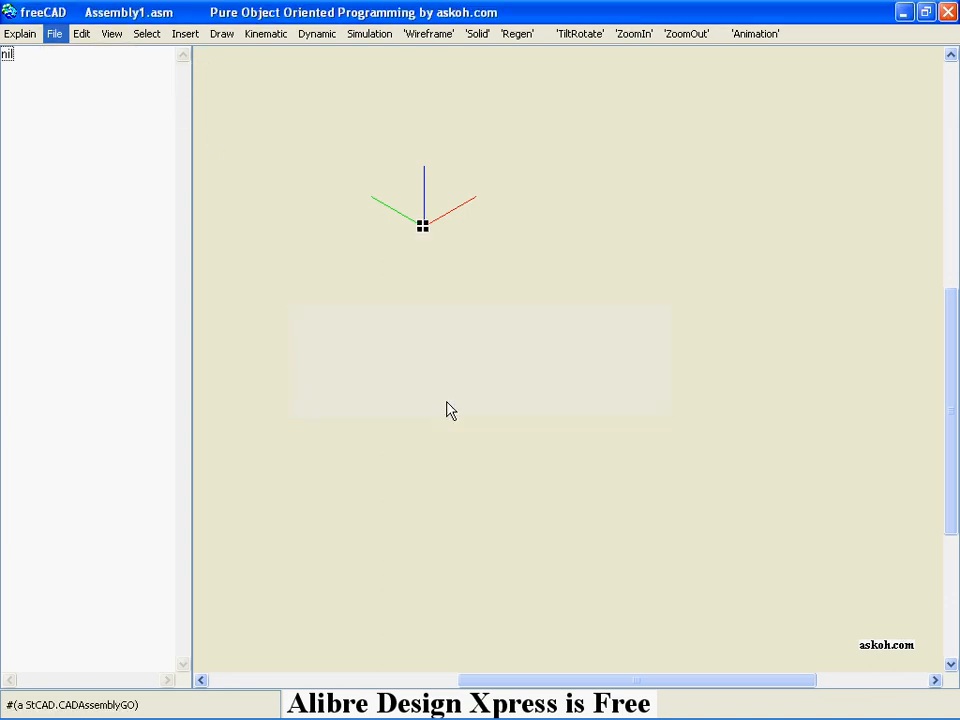
Step: Tilt the axes view, select Assembly1, and make x=X y=Y the working plane
click(54, 33)
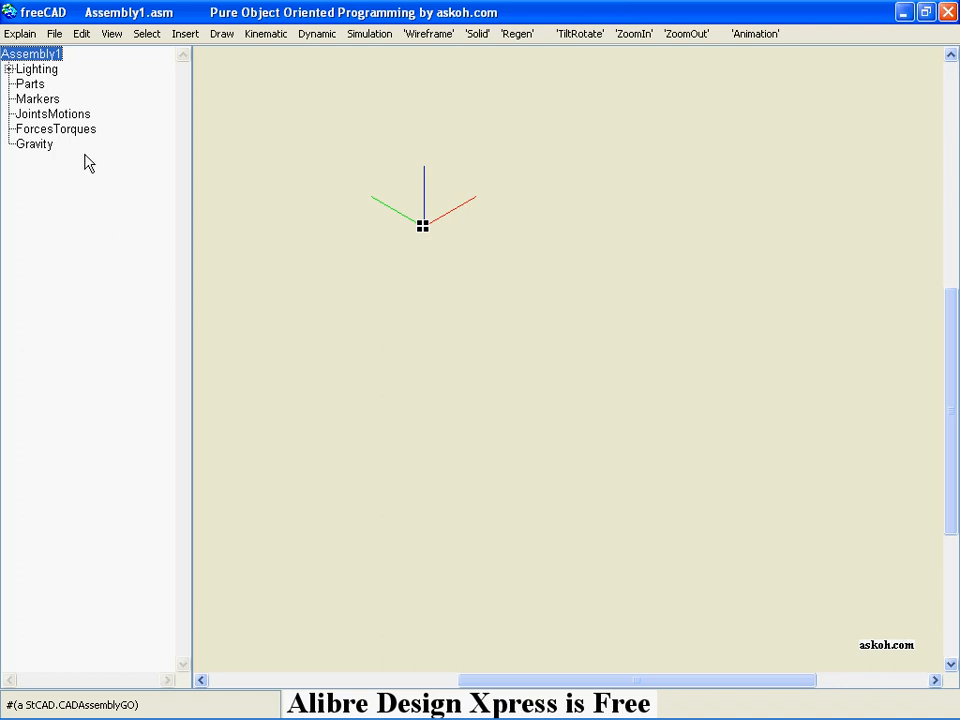
mouse_move(30, 95)
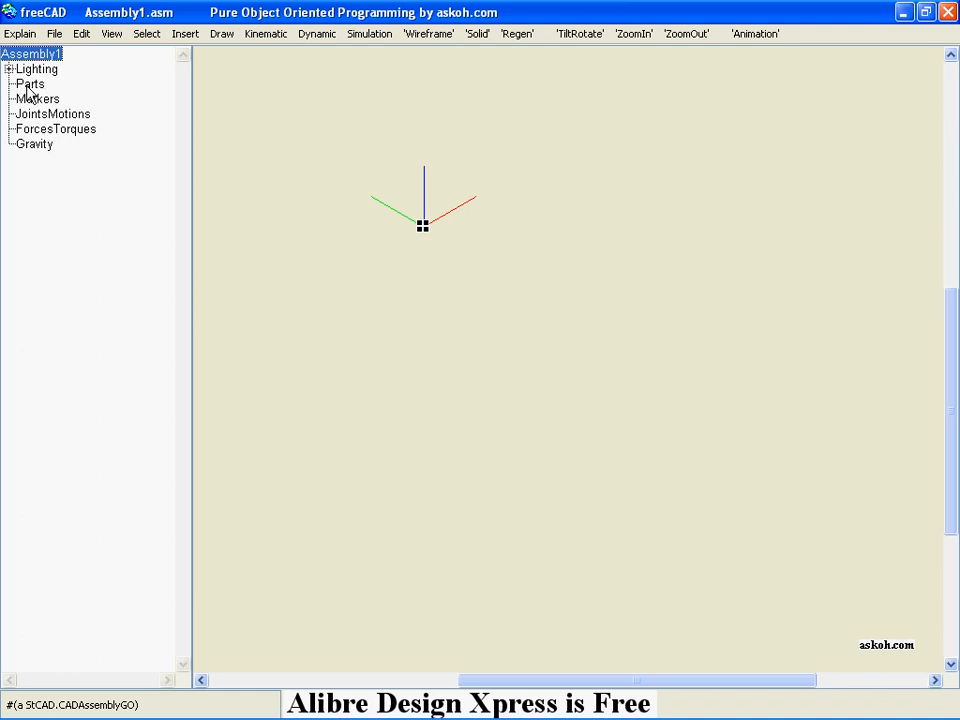
mouse_move(580, 33)
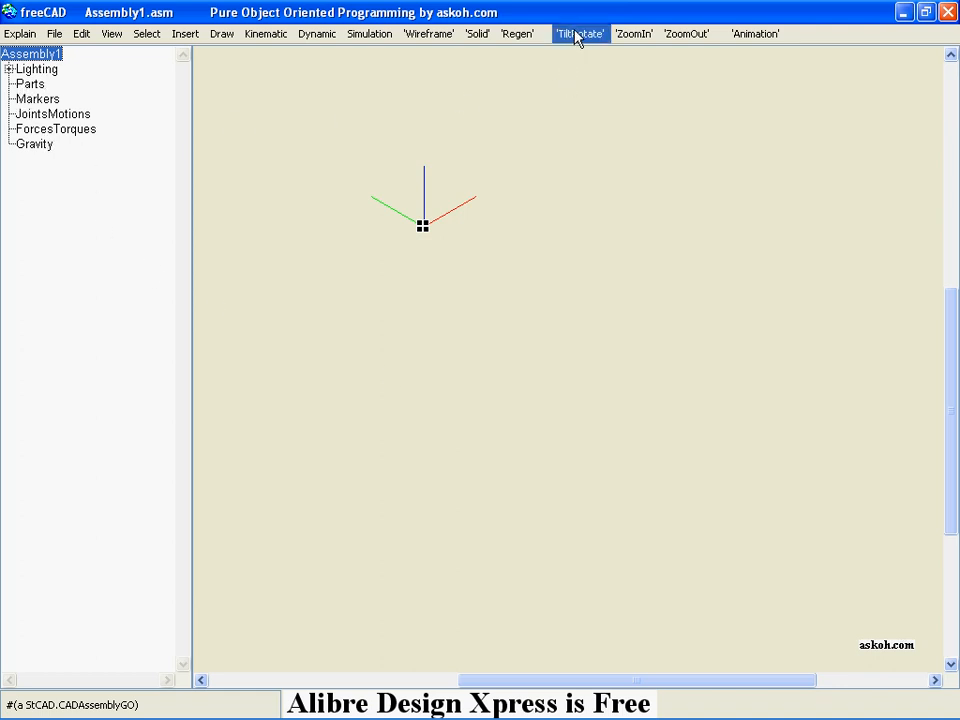
click(581, 33)
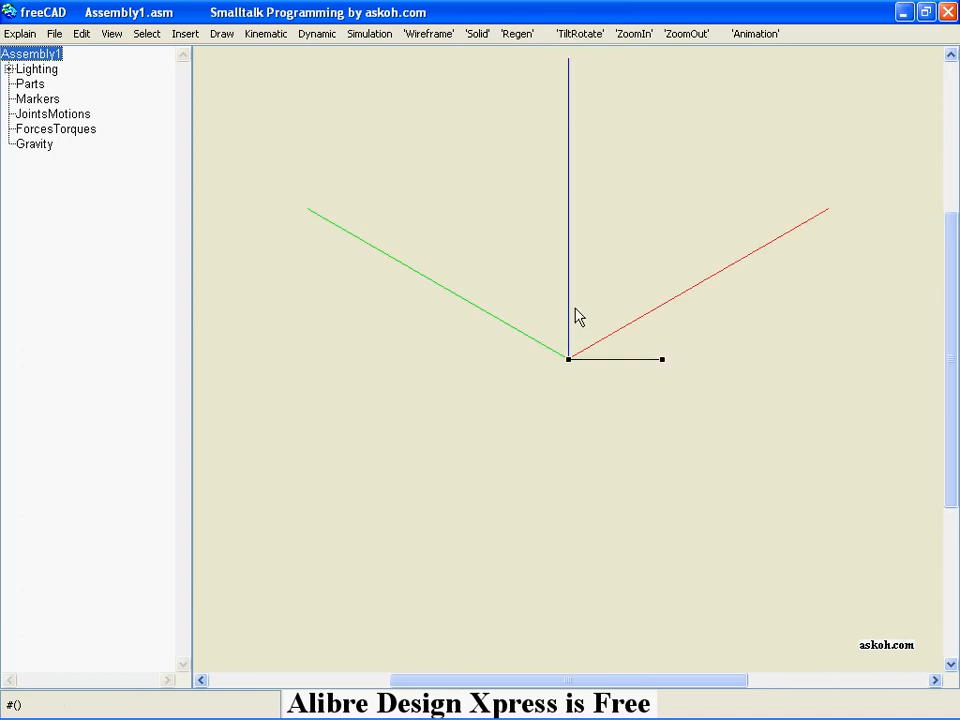
mouse_move(664, 189)
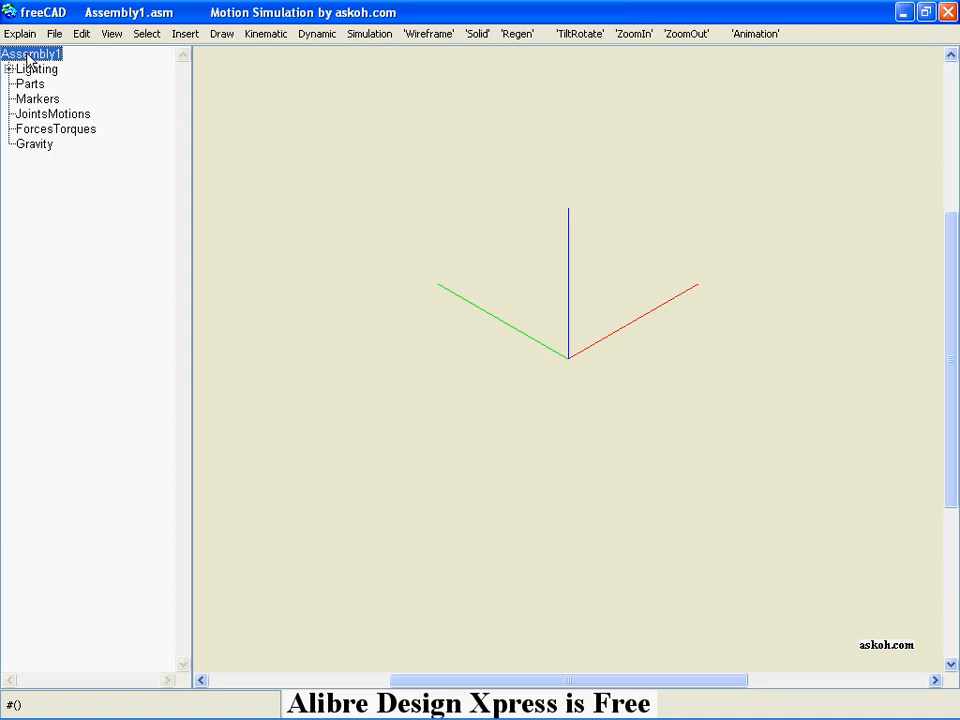
click(567, 357)
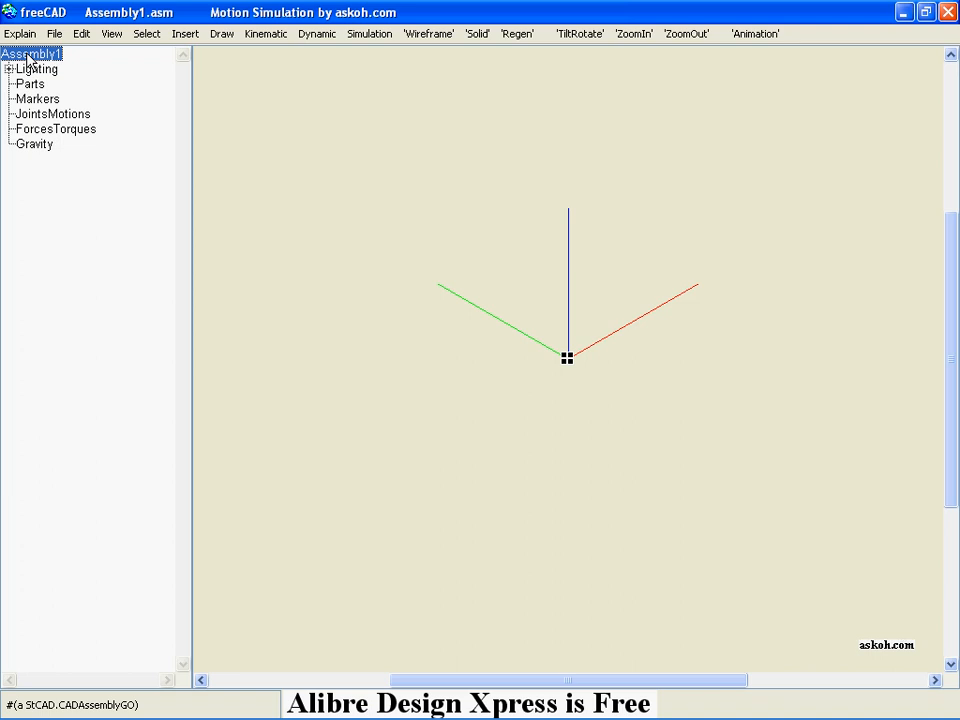
click(146, 33)
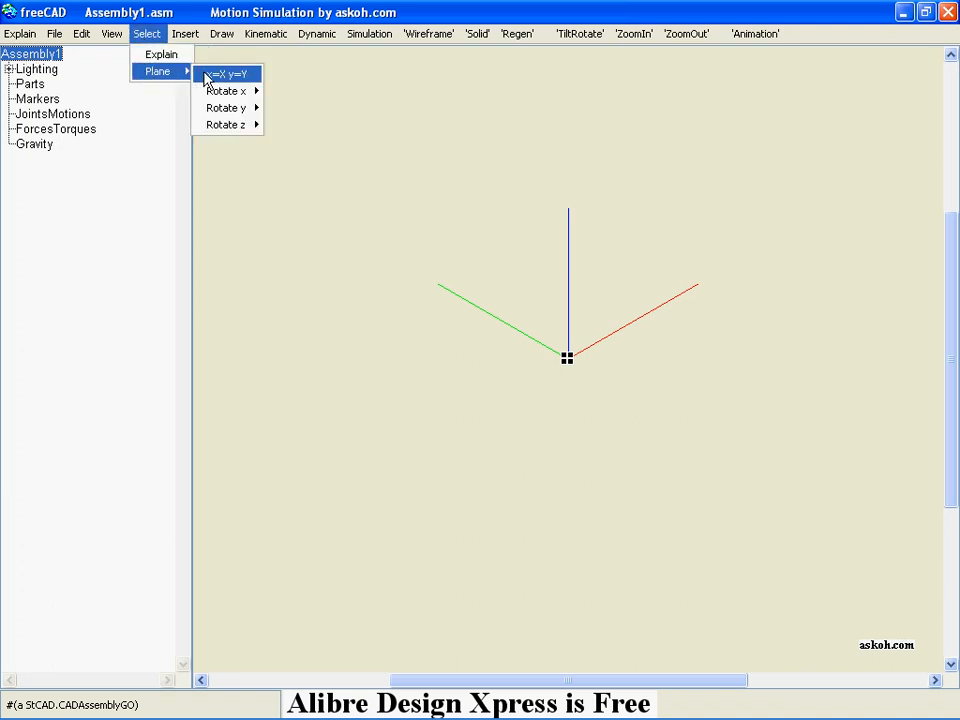
click(227, 73)
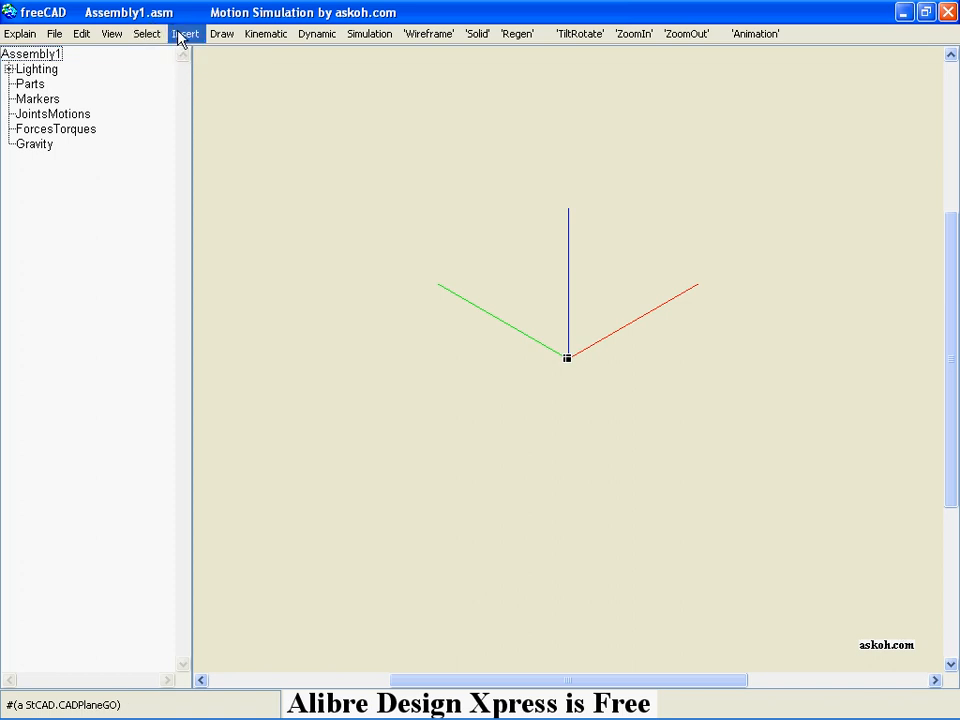
Step: Add a new part named Part1 to Assembly1
click(185, 33)
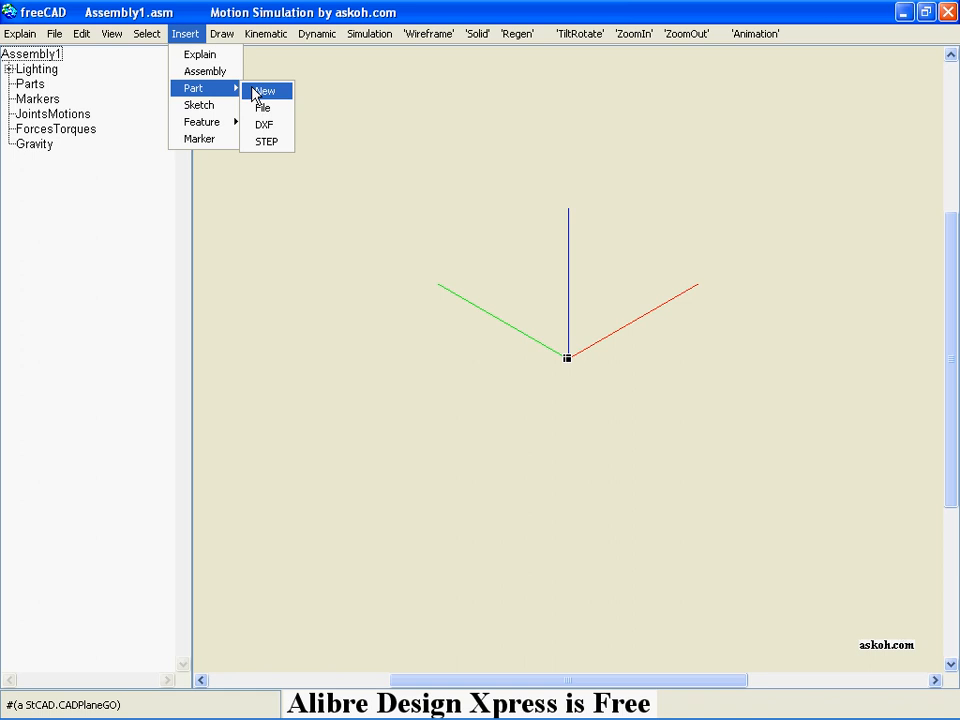
click(265, 90)
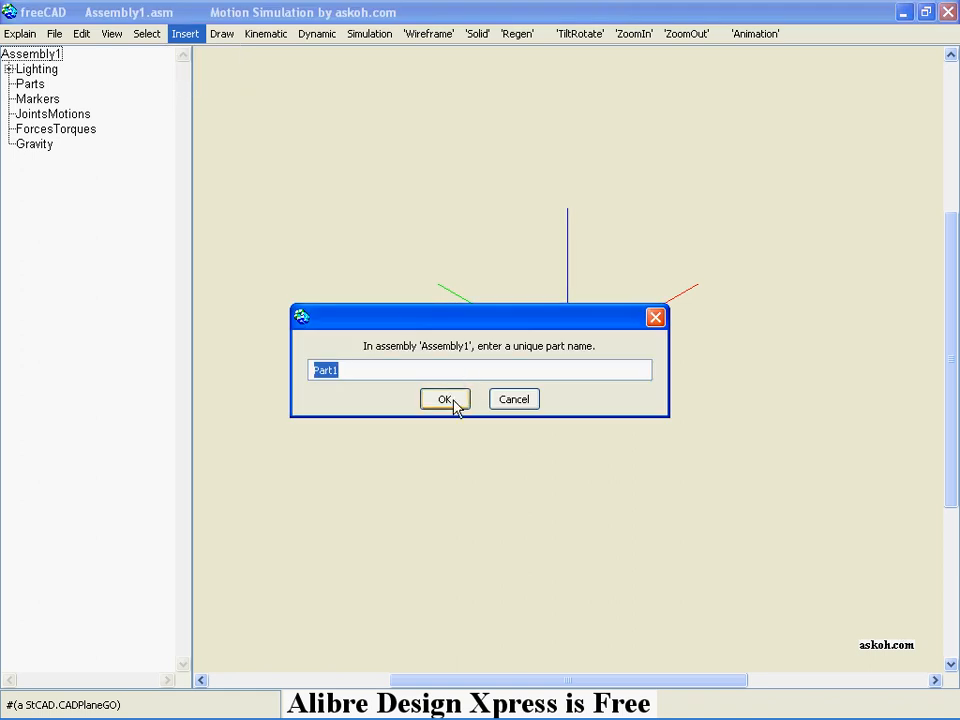
click(444, 399)
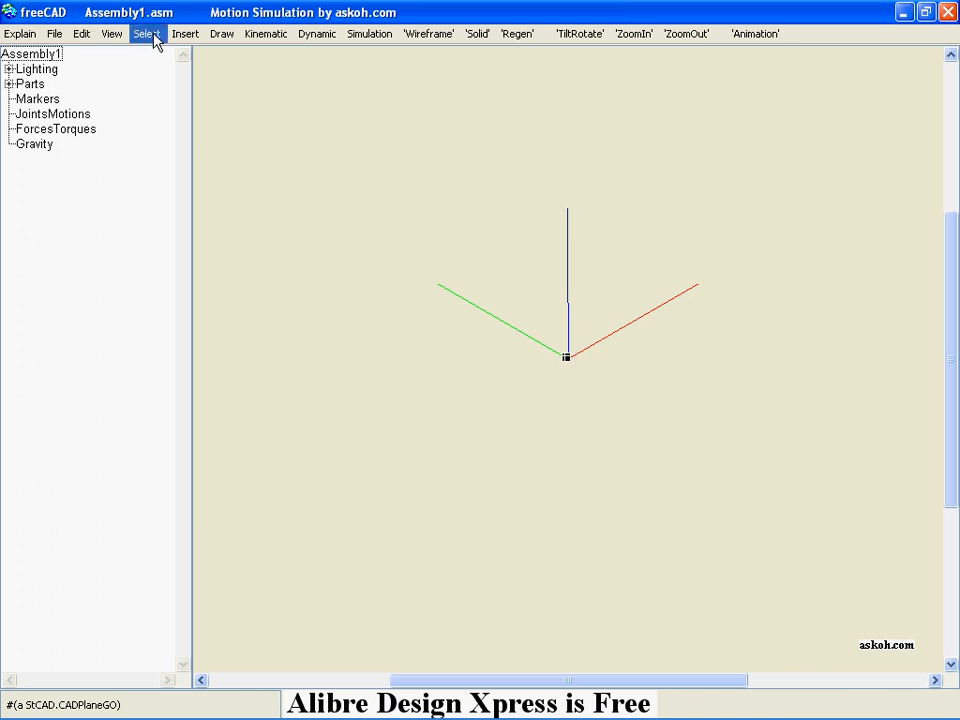
Step: Add a new sketch named Sketch1 inside Part1
click(185, 33)
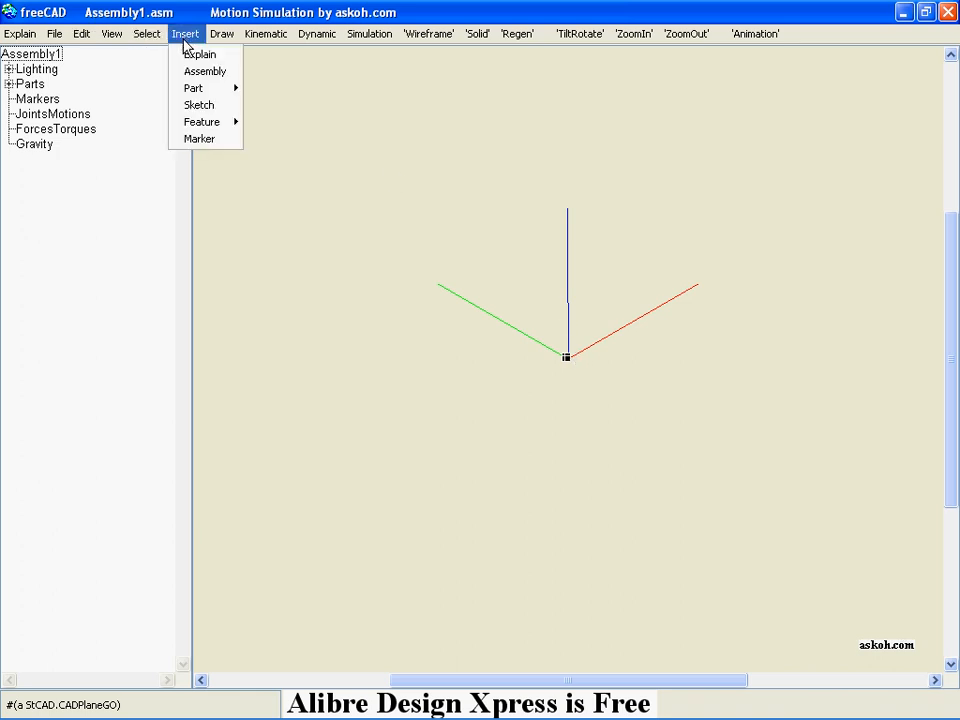
click(199, 105)
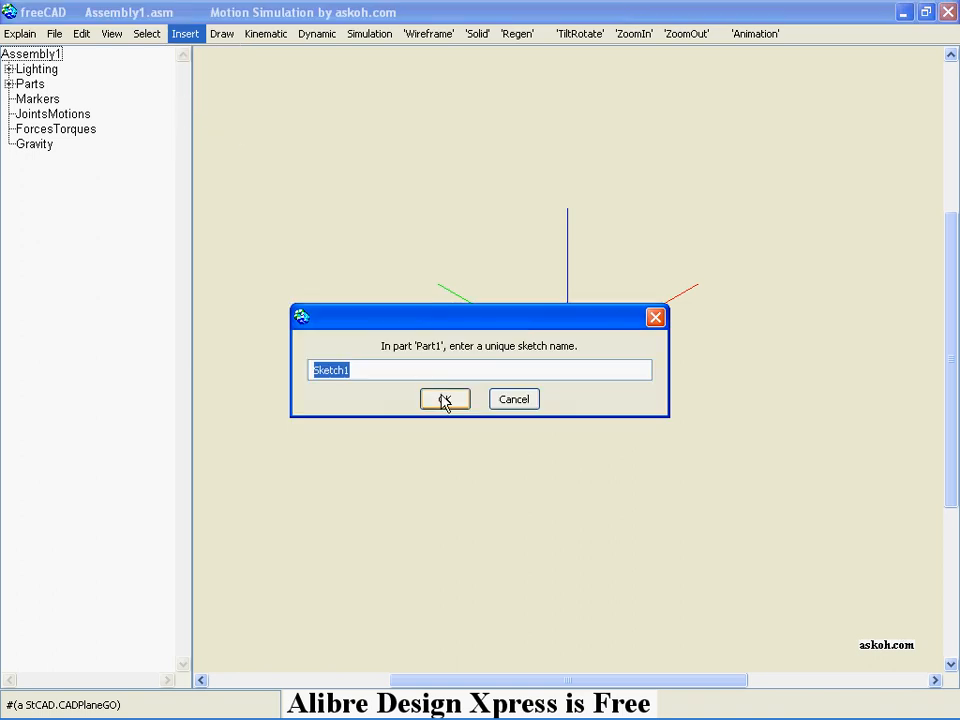
click(444, 399)
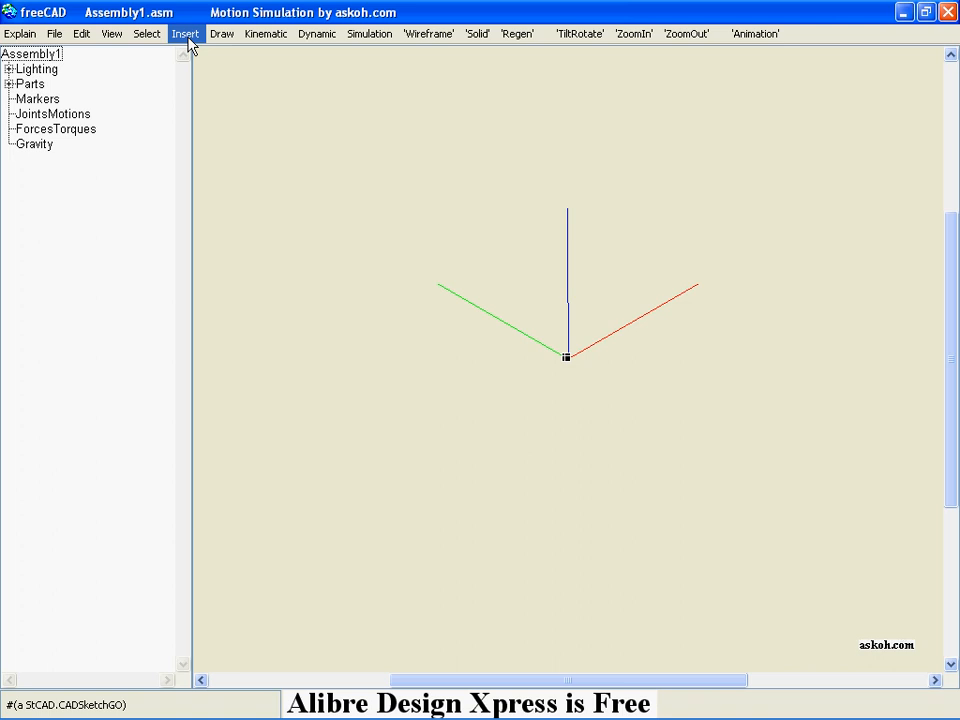
click(222, 33)
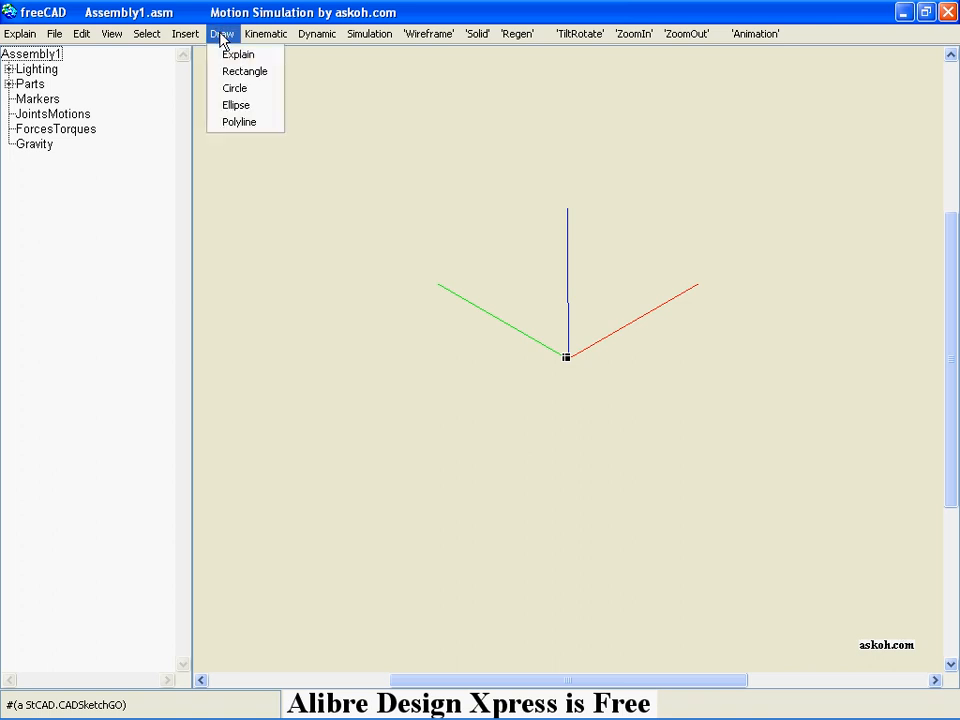
Step: Drag out a rectangle on the XY sketch plane and right-click it
click(387, 218)
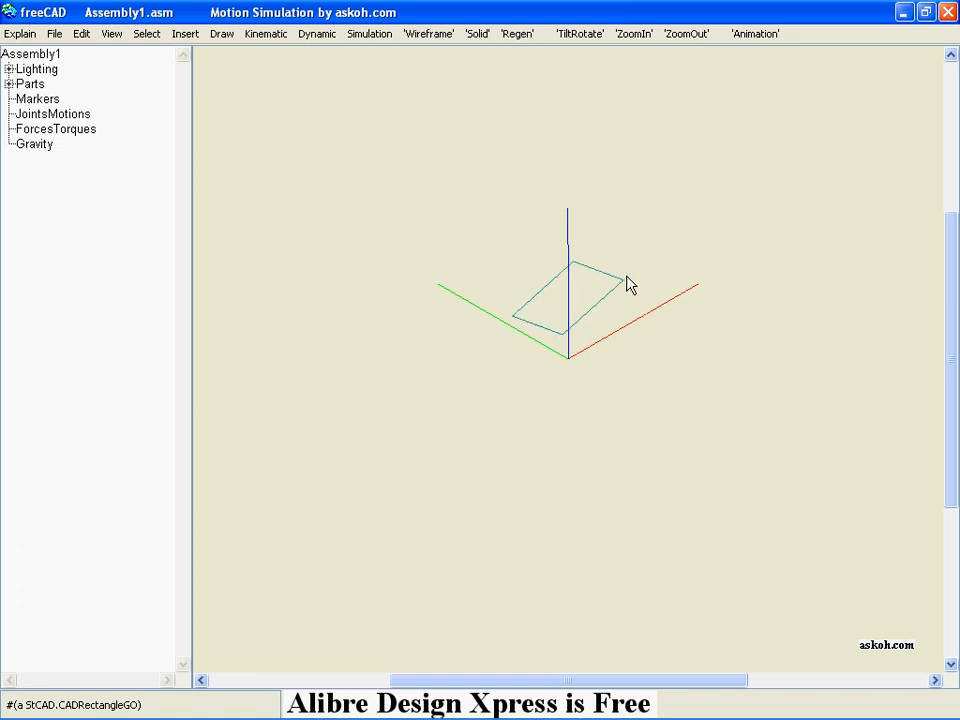
right_click(628, 283)
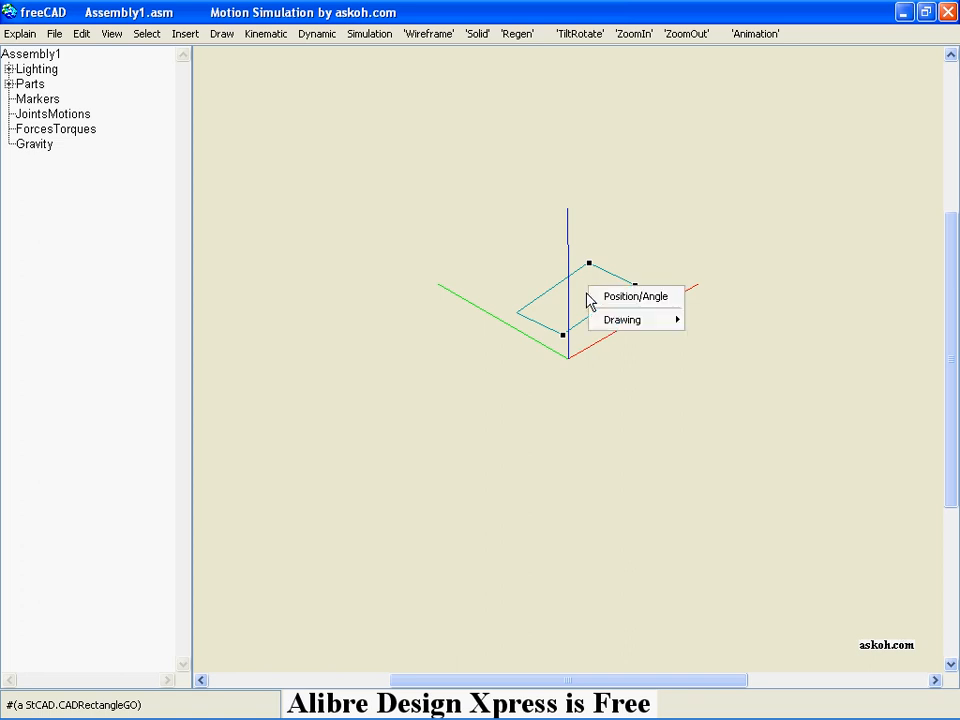
Step: Set the rectangle to origin (0, 0), length 1.0 × 0.2, rotation 0
click(635, 296)
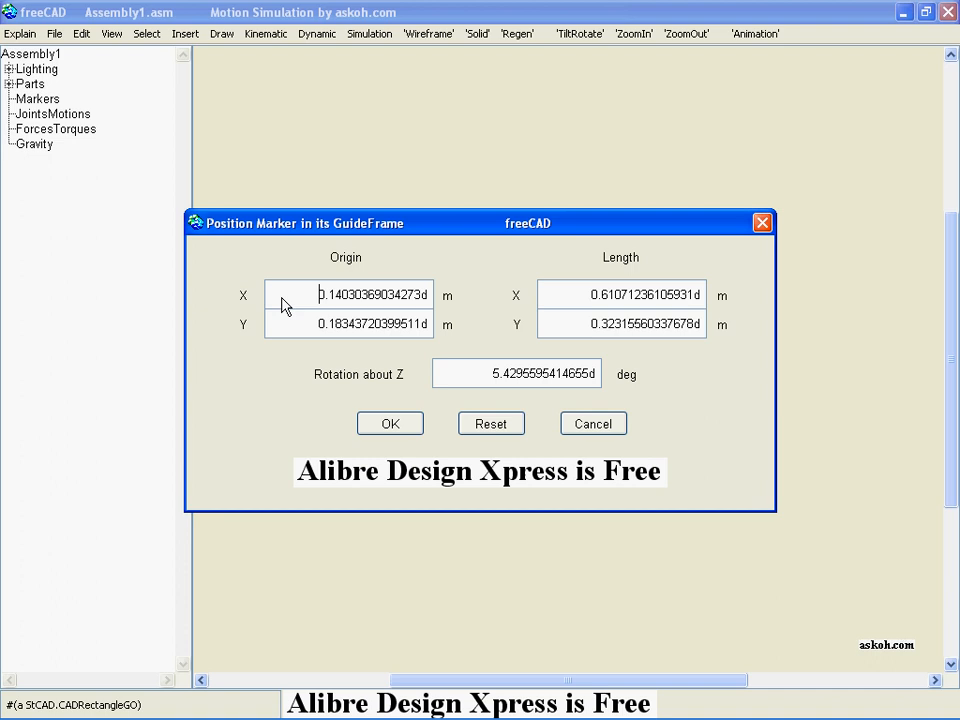
triple_click(373, 294)
text(0.0d)
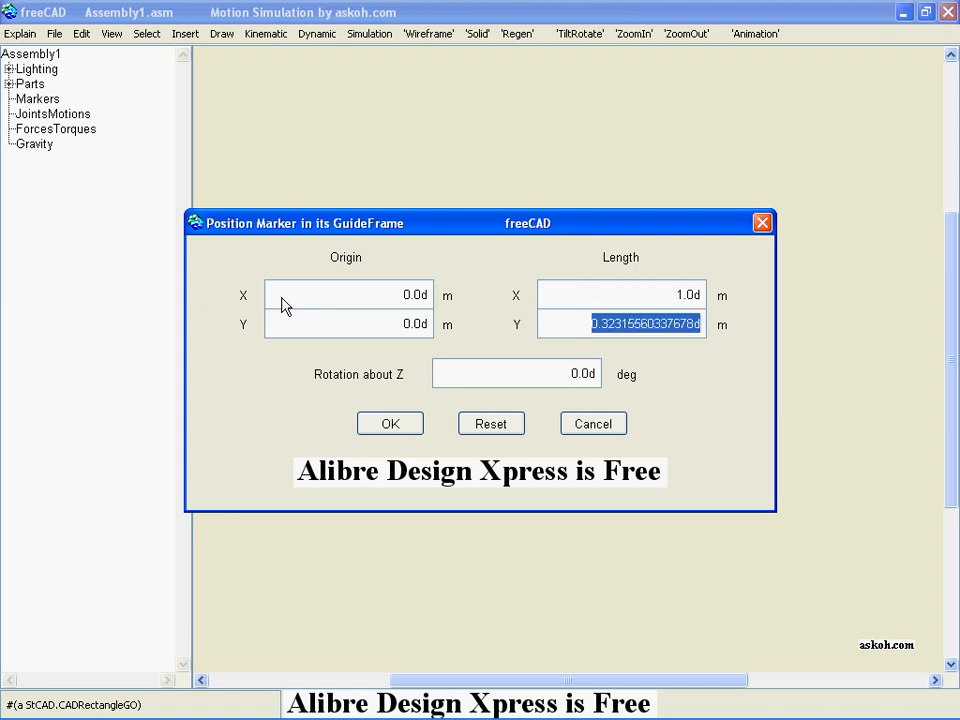
text(0.2d)
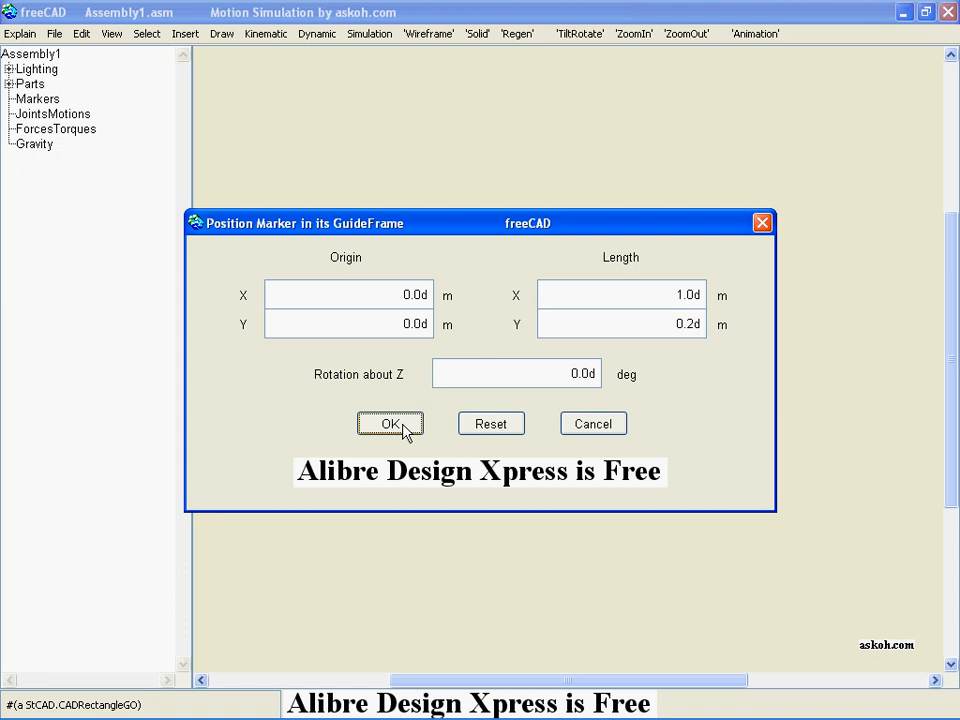
click(390, 423)
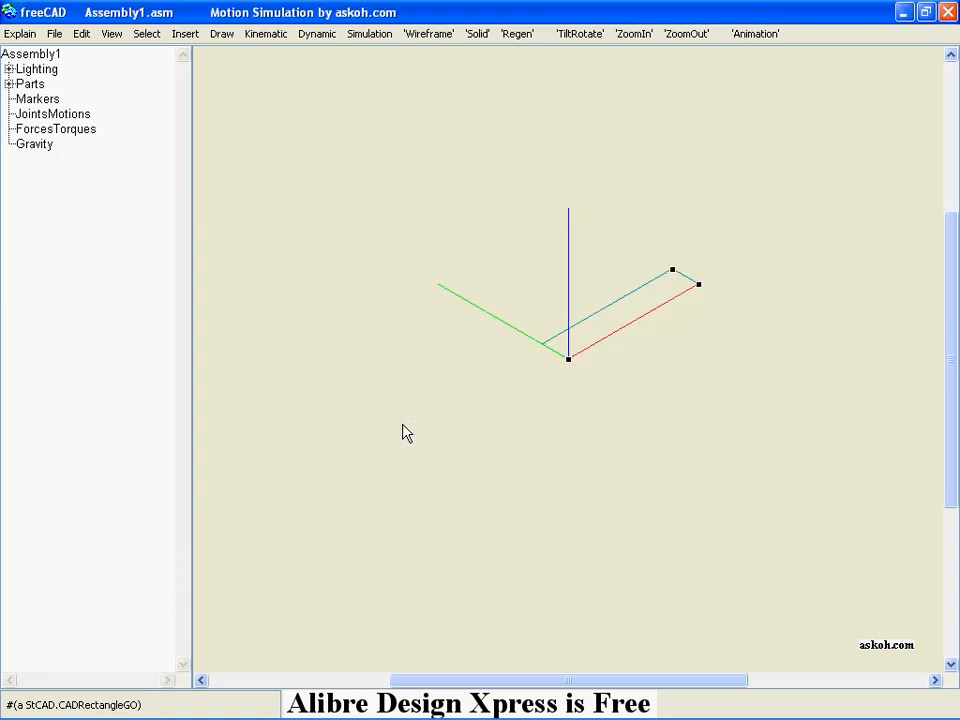
mouse_move(679, 343)
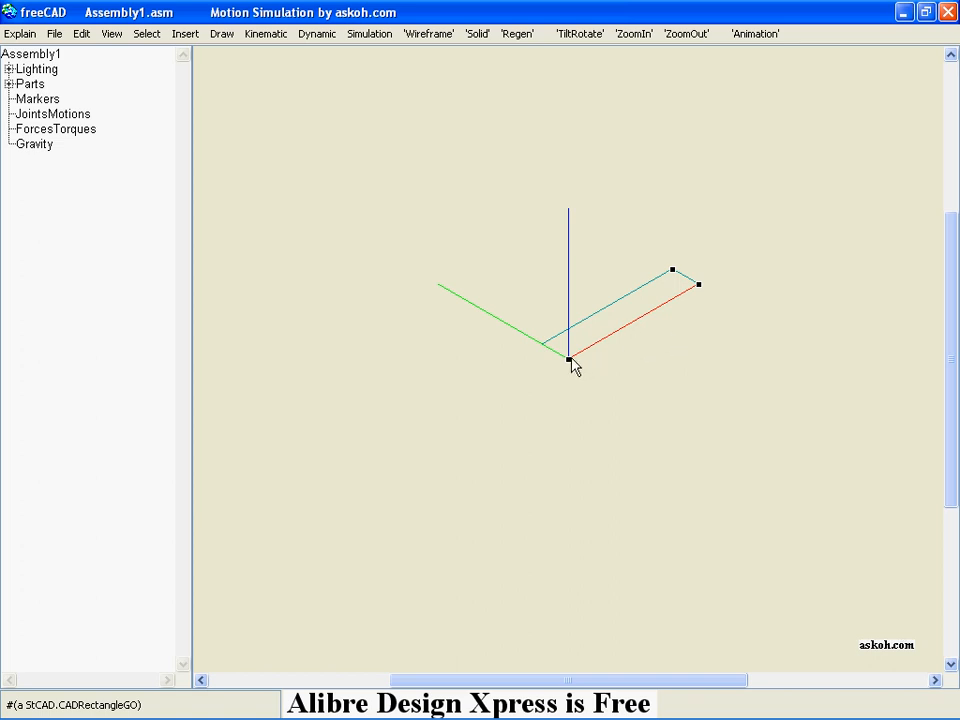
Step: Extrude the rectangle from zStart 0.0 to zEnd 0.3
click(185, 33)
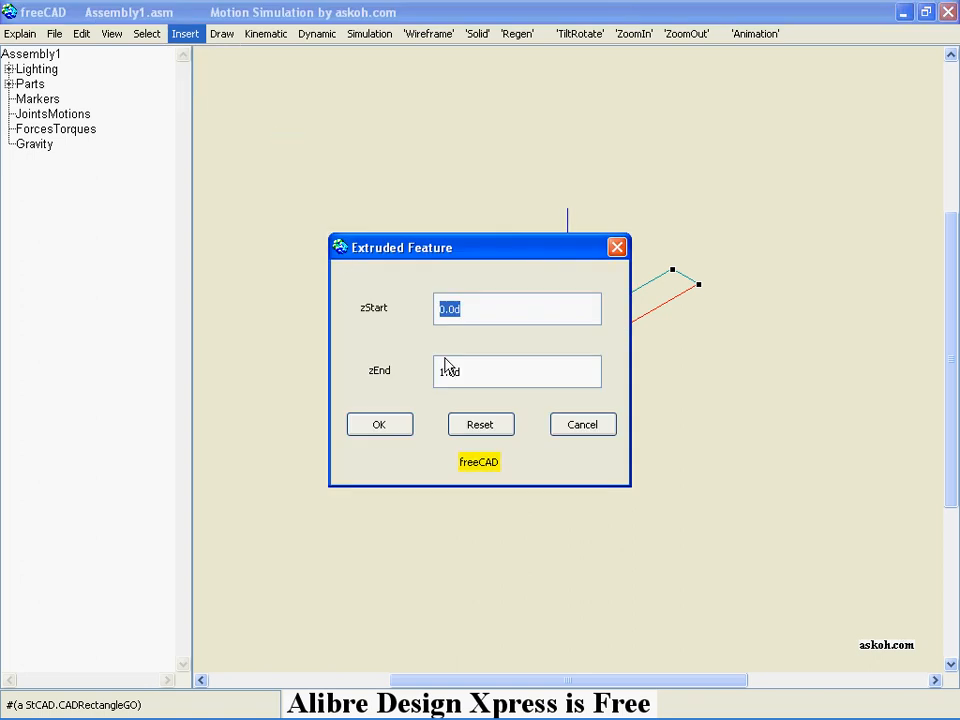
click(517, 371)
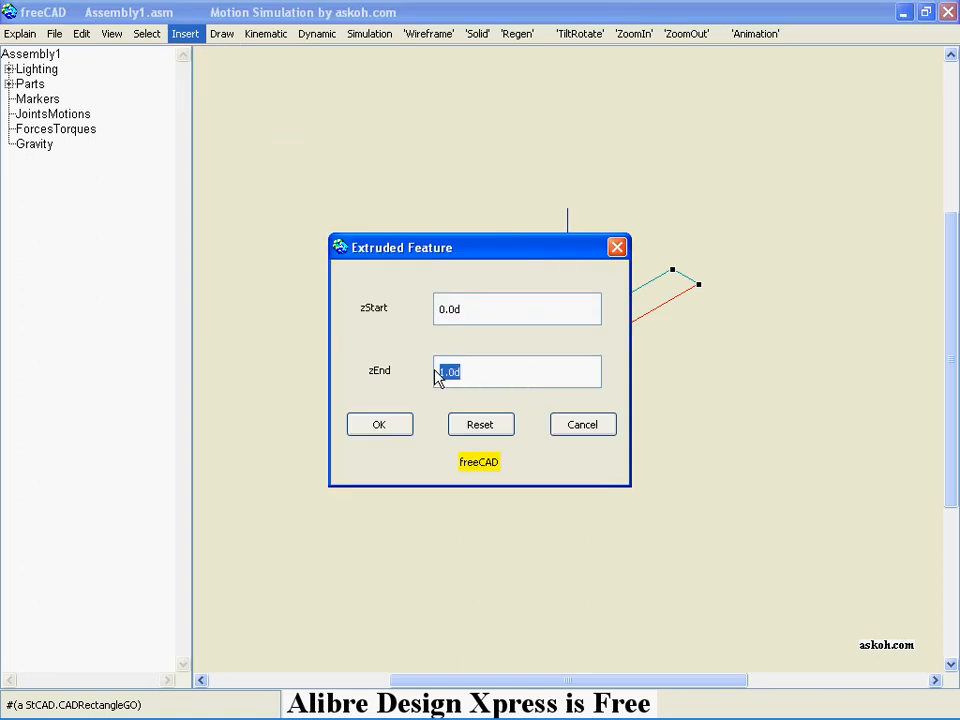
text(0)
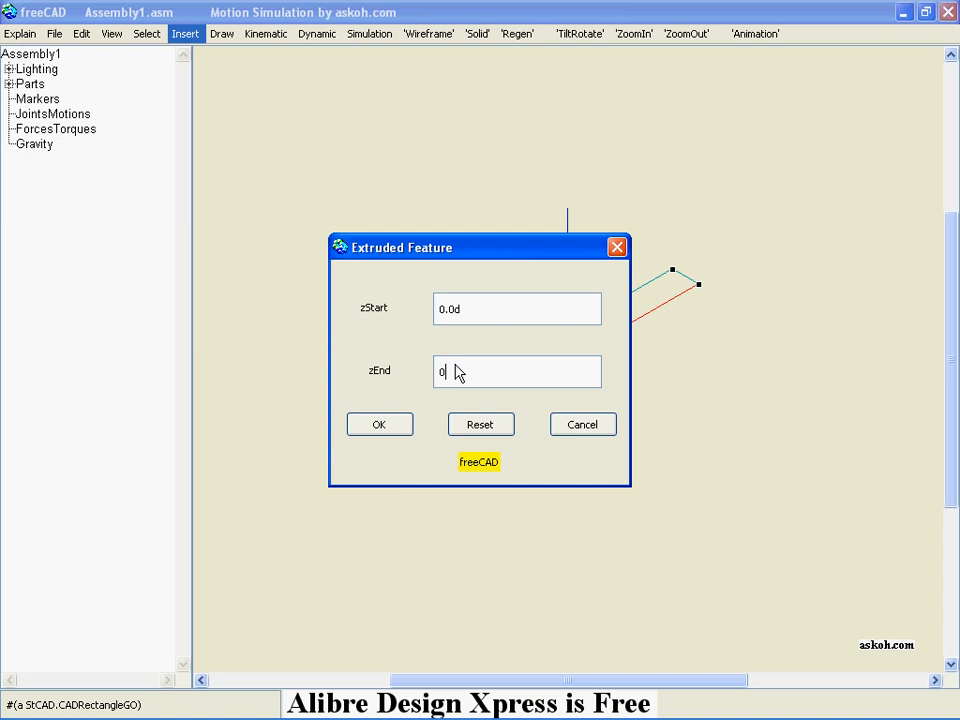
text(.3d)
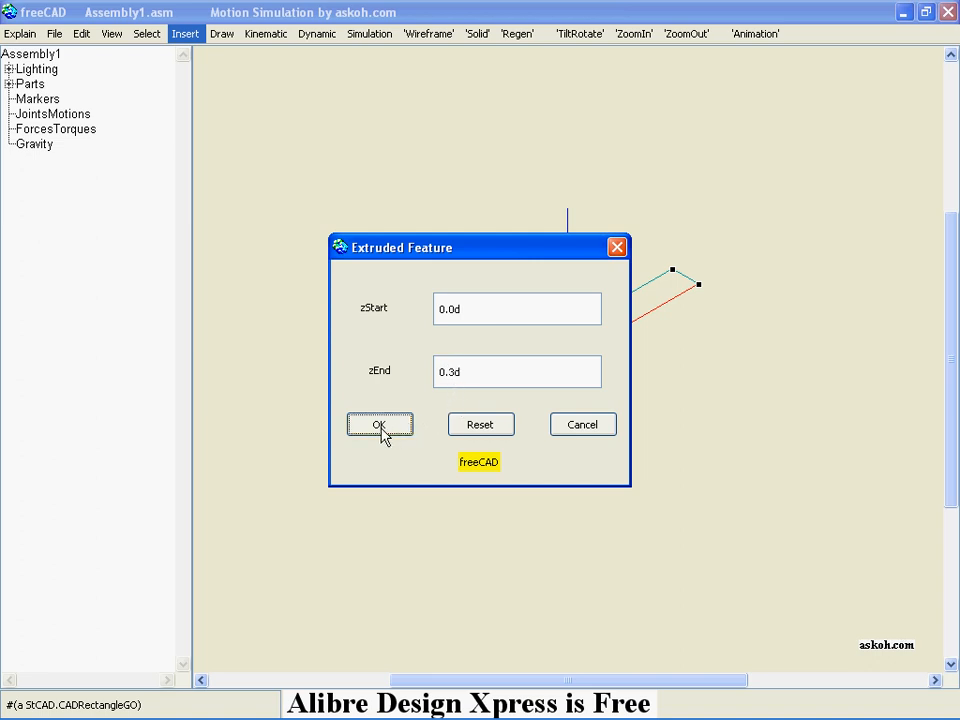
click(379, 424)
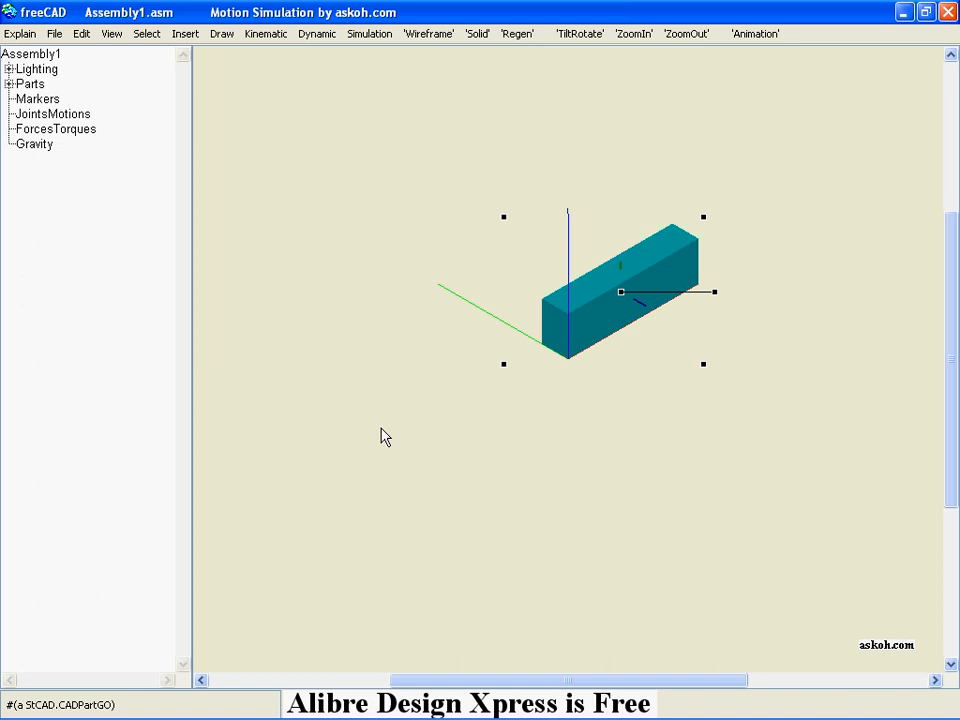
click(429, 33)
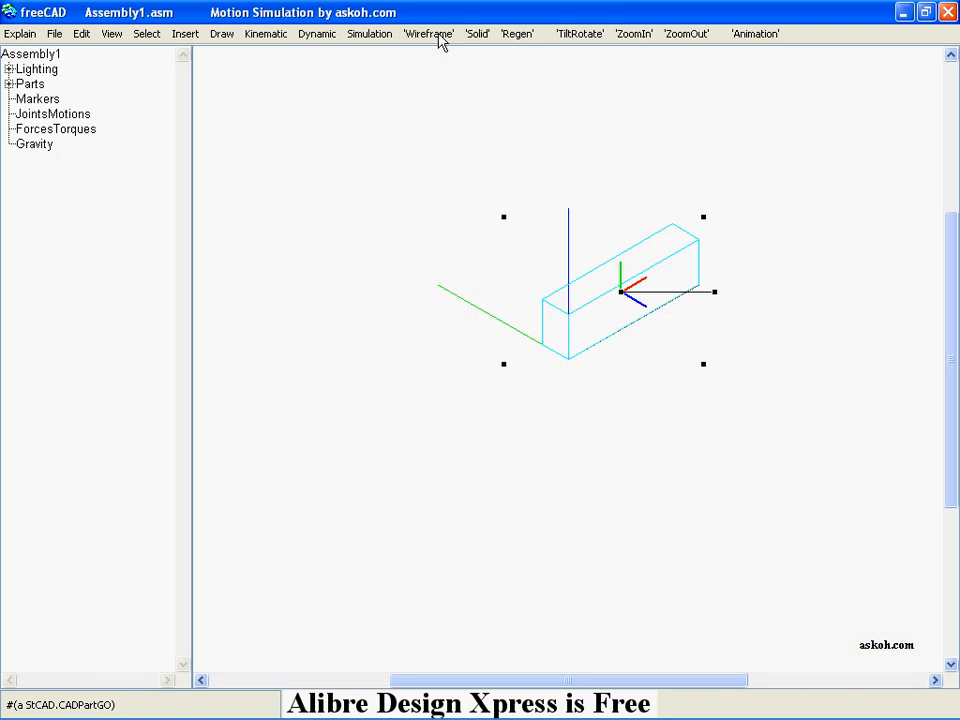
mouse_move(628, 288)
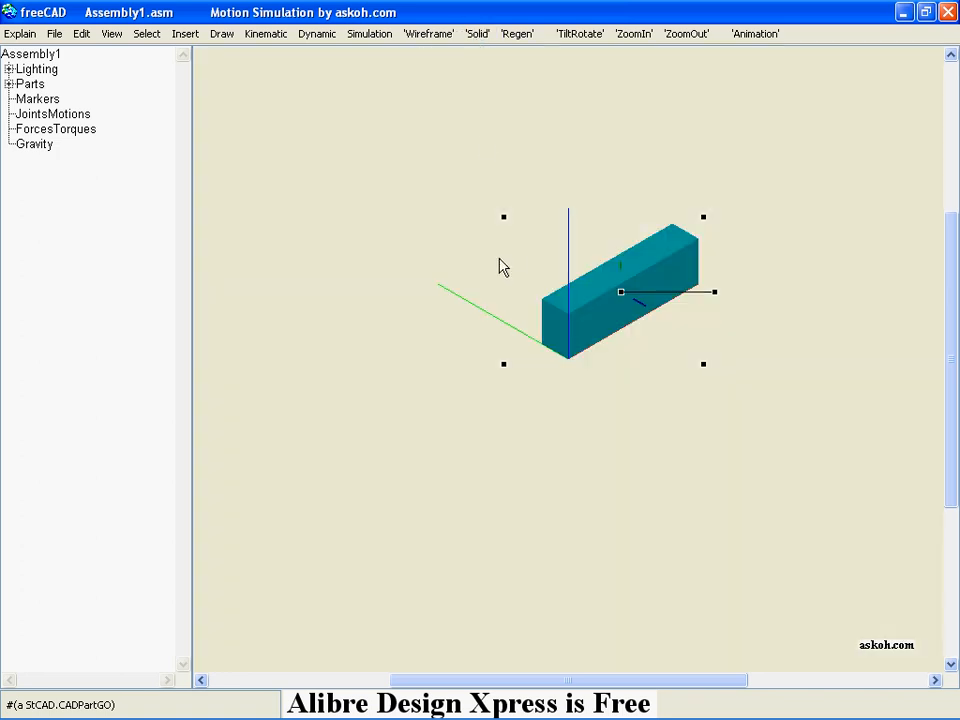
mouse_move(489, 261)
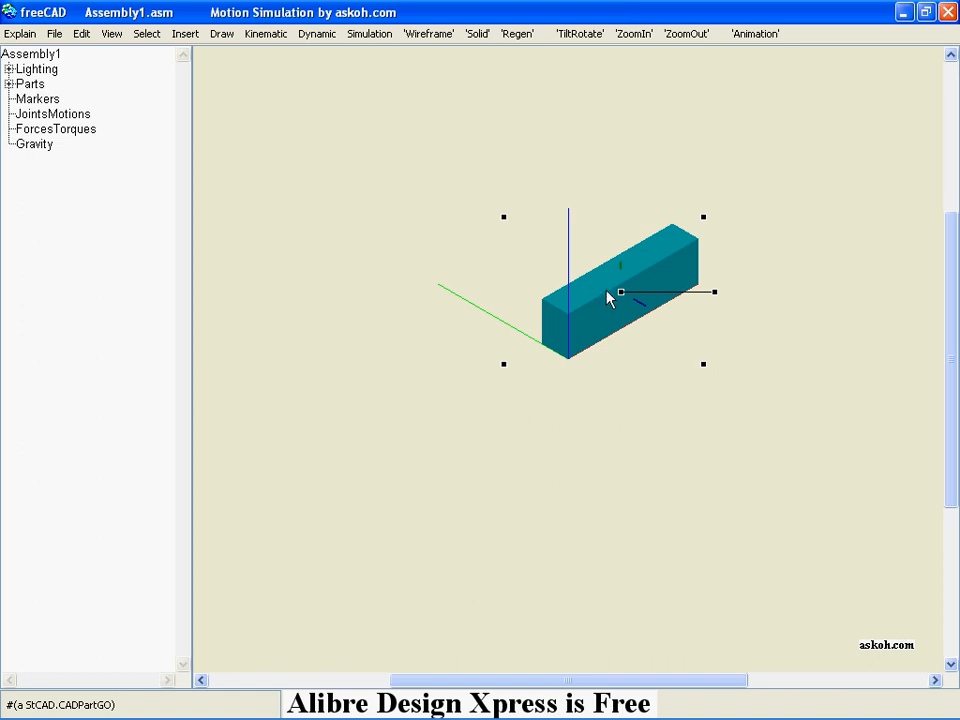
mouse_move(622, 297)
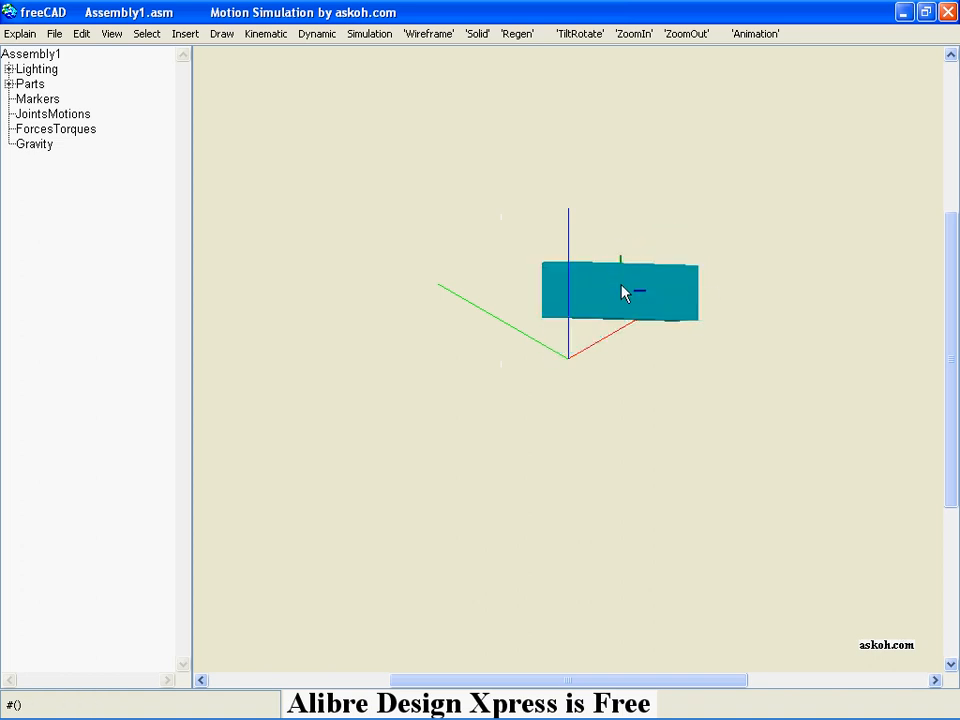
Step: Select a face of the block and drag to tilt it about the red axis
click(621, 291)
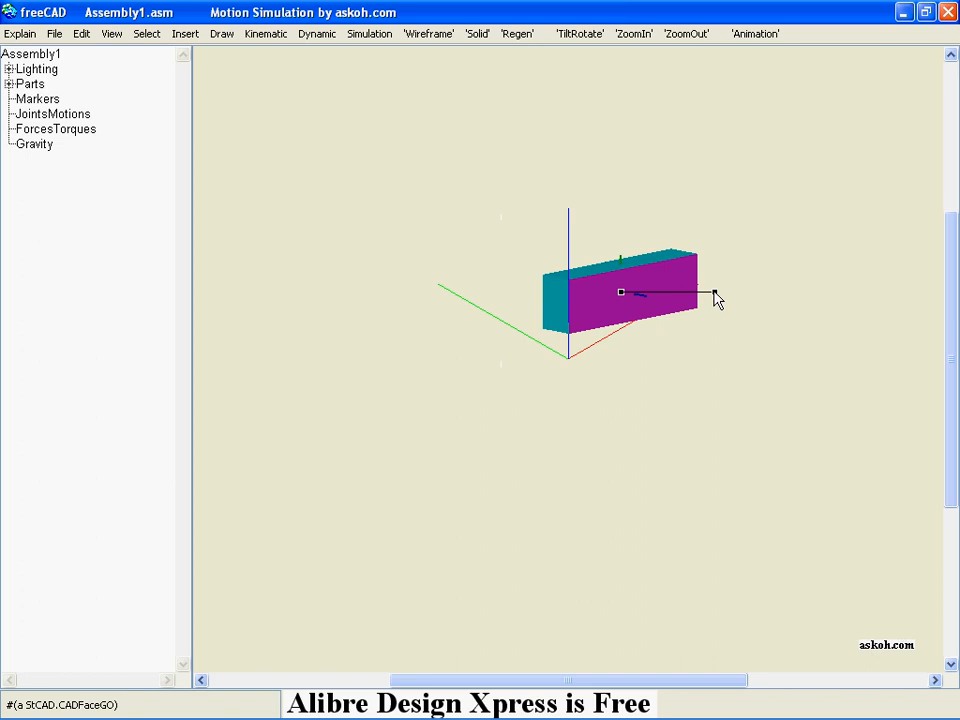
drag(715, 300, 530, 250)
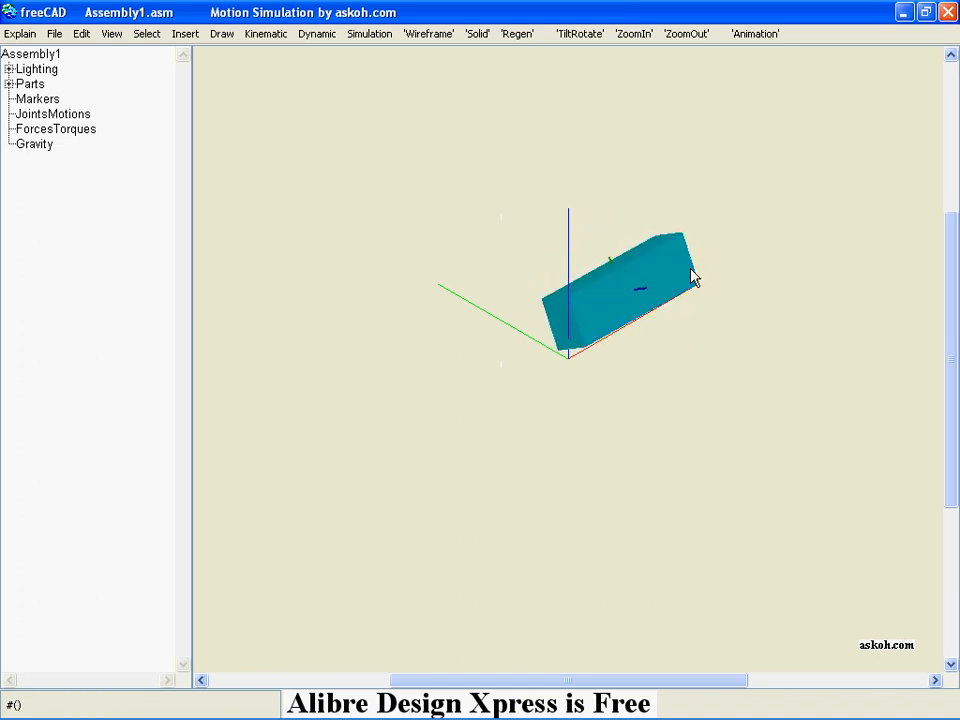
mouse_move(572, 148)
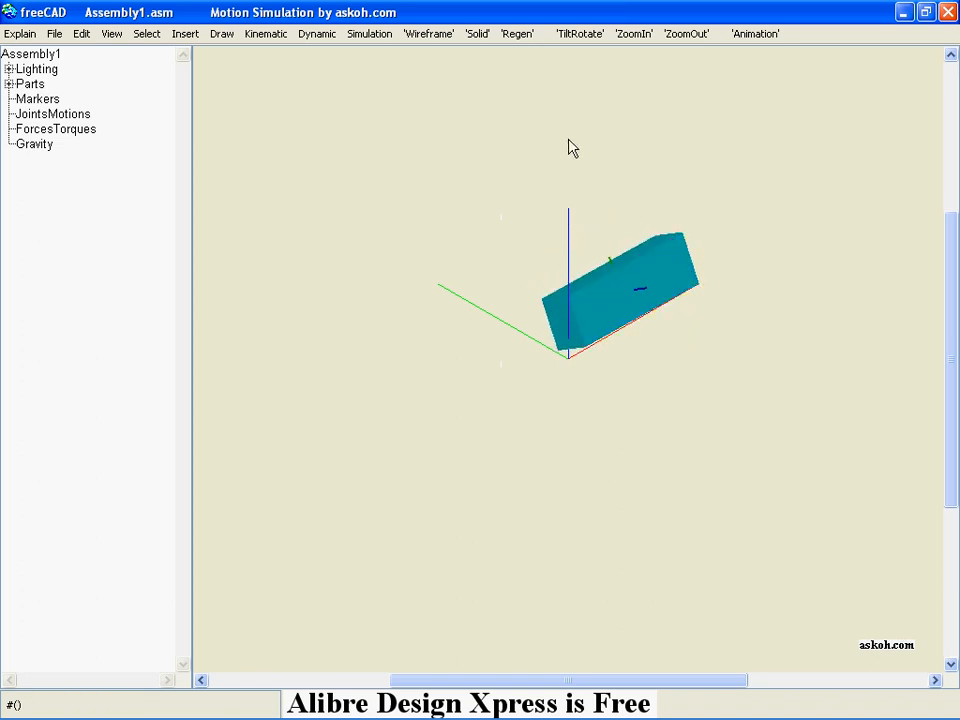